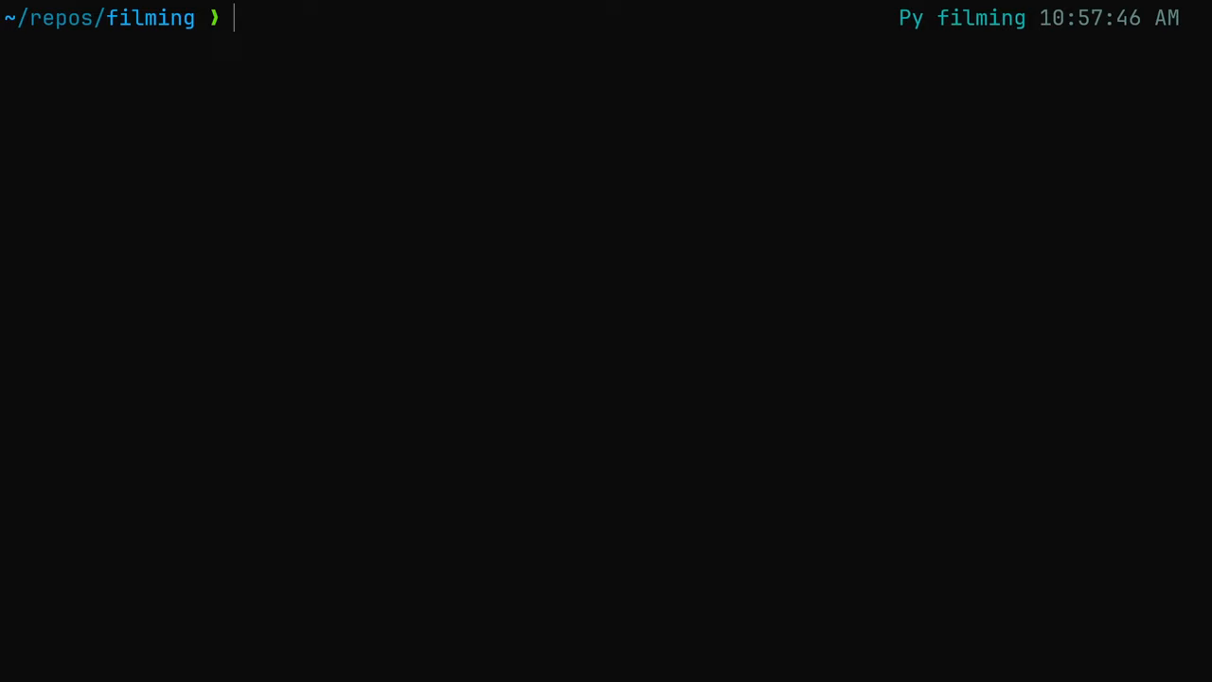
# Install Robyn with uv pip and scaffold a new project here, answering Y to Docker.
pyautogui.write('uv pip install robyn')
pyautogui.write('robyn --create')
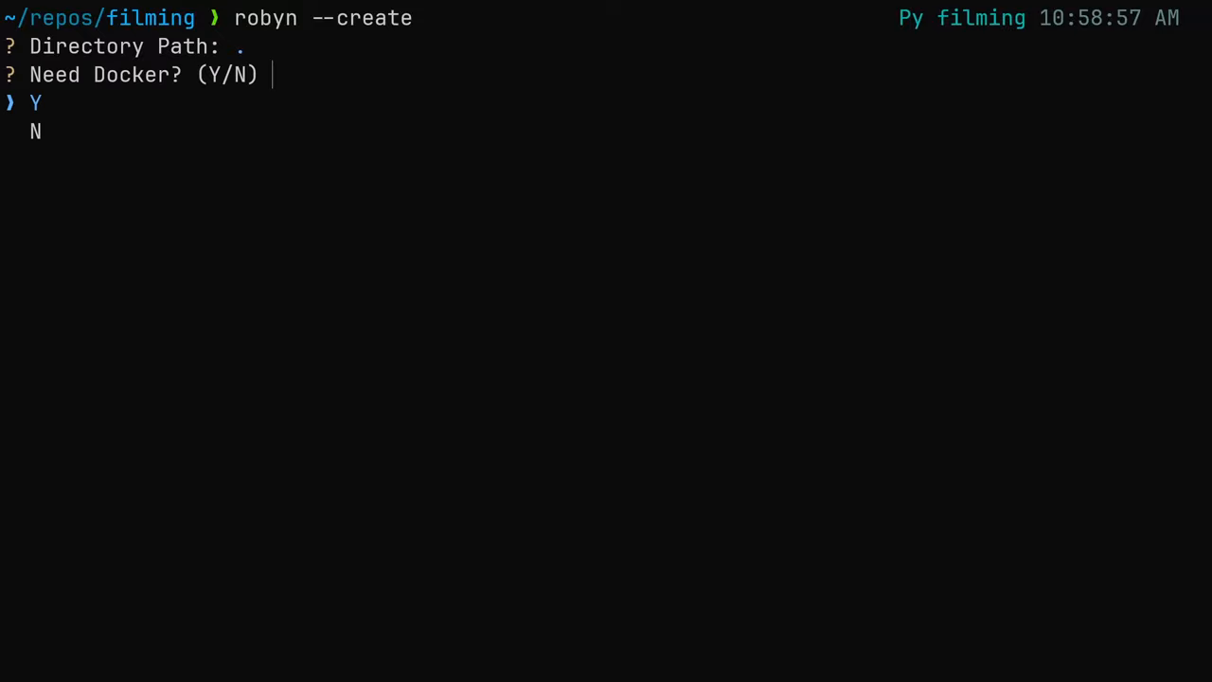
pyautogui.write('Y')
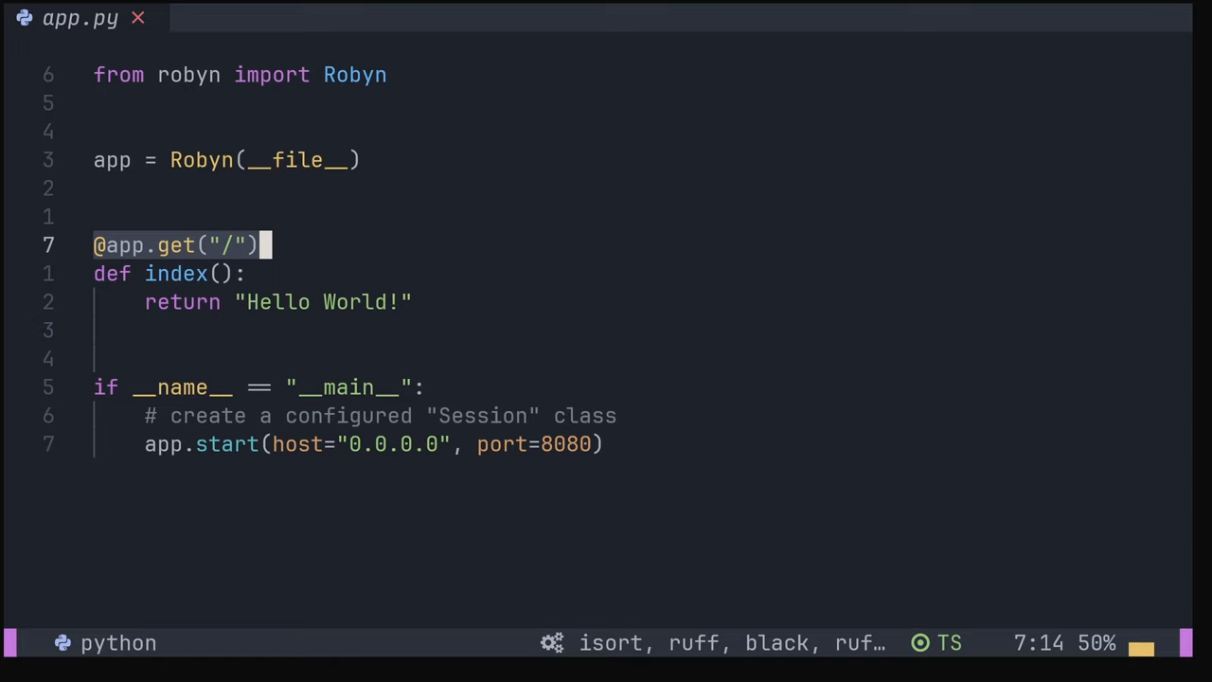
# Add a `request: Request` parameter to the index handler in app.py.
pyautogui.write('request: Request')
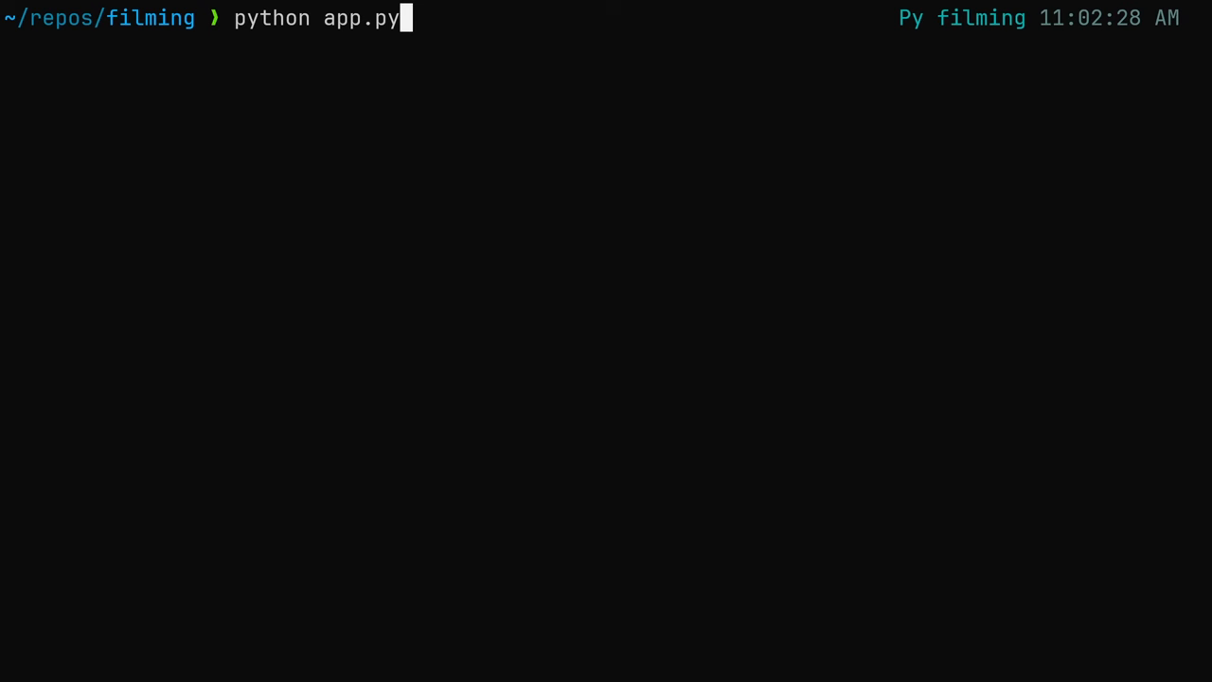
# Run the Robyn app with `python app.py --dev` for development mode.
pyautogui.write('--dev')
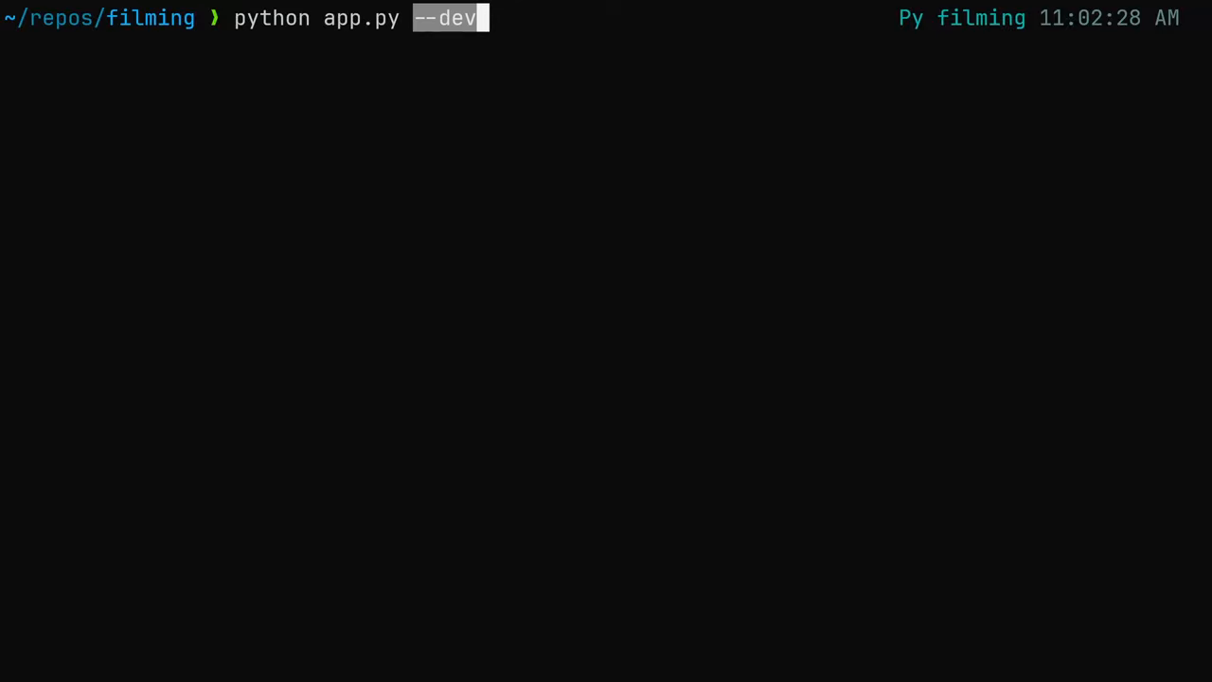
pyautogui.write('robyn')
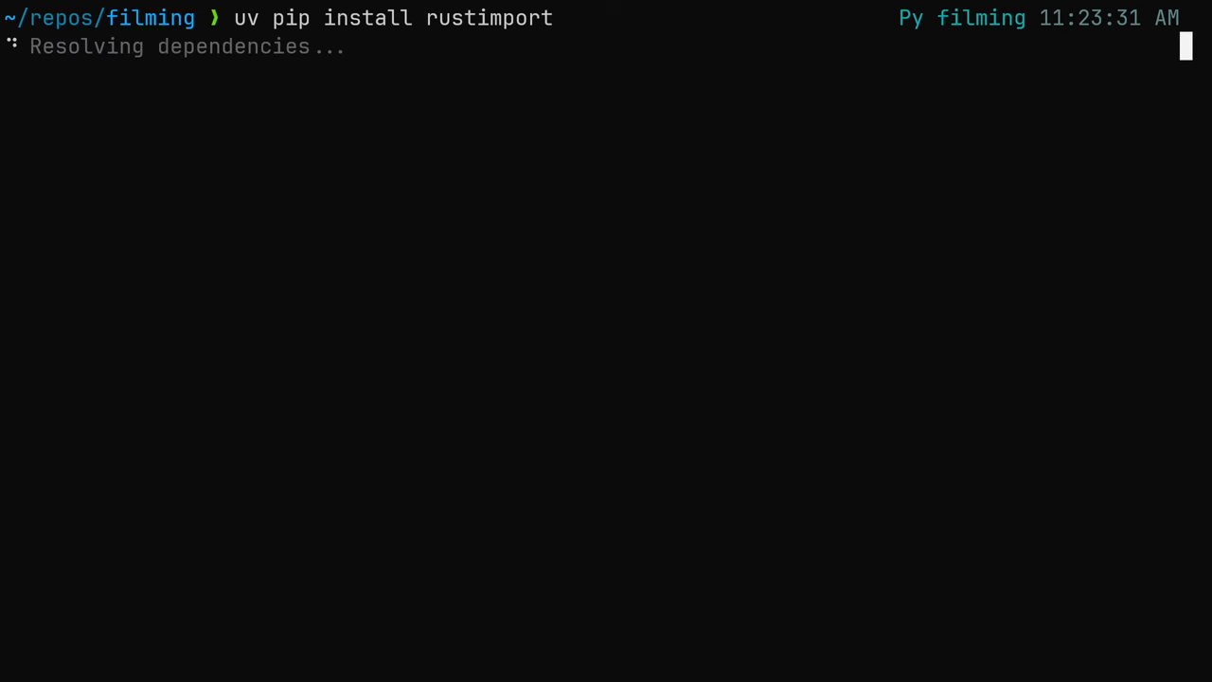
# Generate a Rust source file with `robyn --create-rust-file markdown_renderer`.
pyautogui.write('robyn --create-rust-file markdown_renderer')
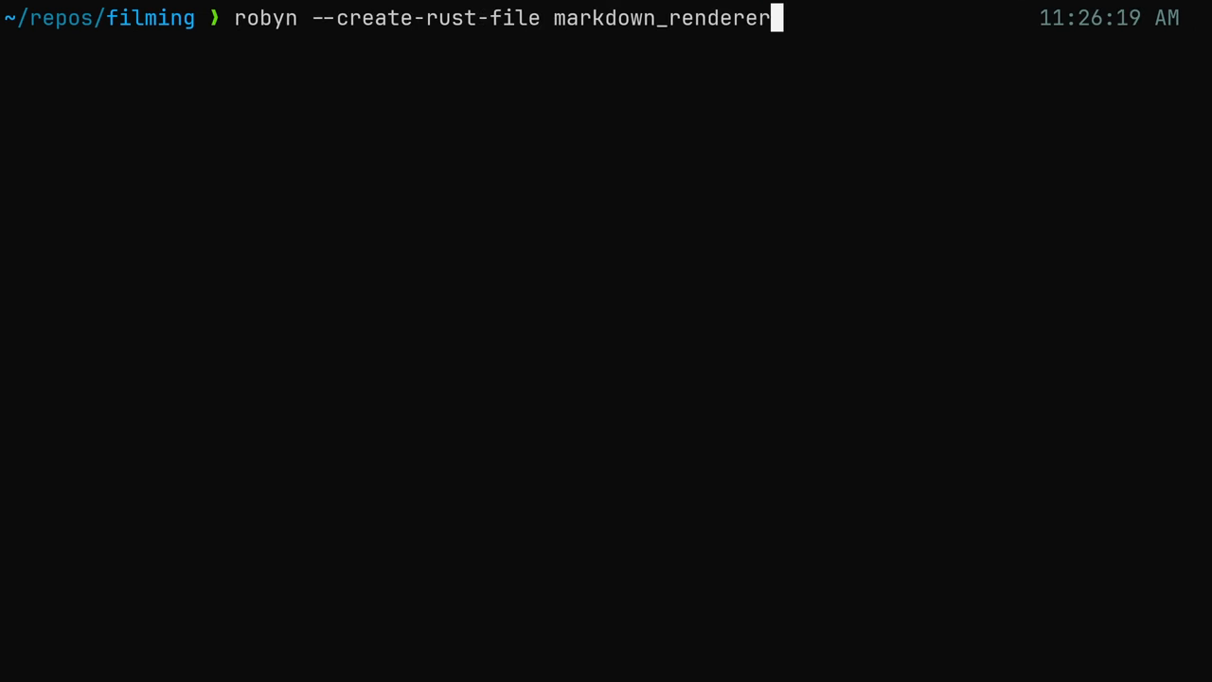
pyautogui.press('Enter')
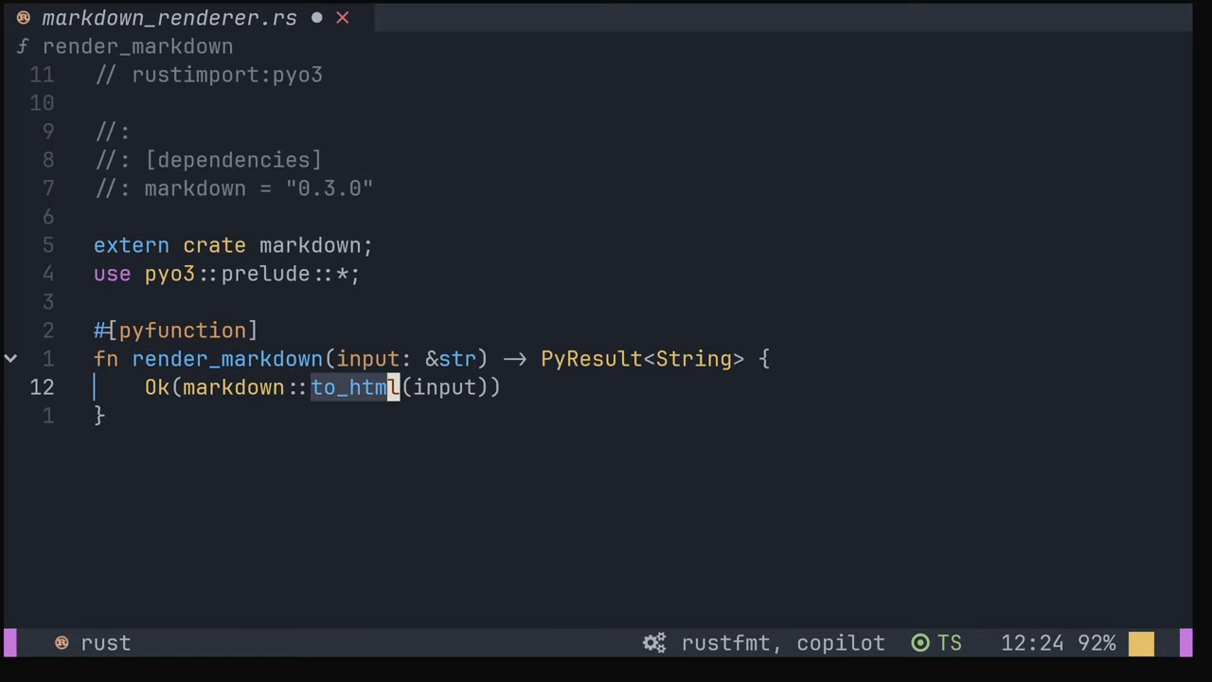
# Add markdown 0.3.0 and a #[pyfunction] render_markdown returning markdown::to_html(input).
pyautogui.click(79, 17)
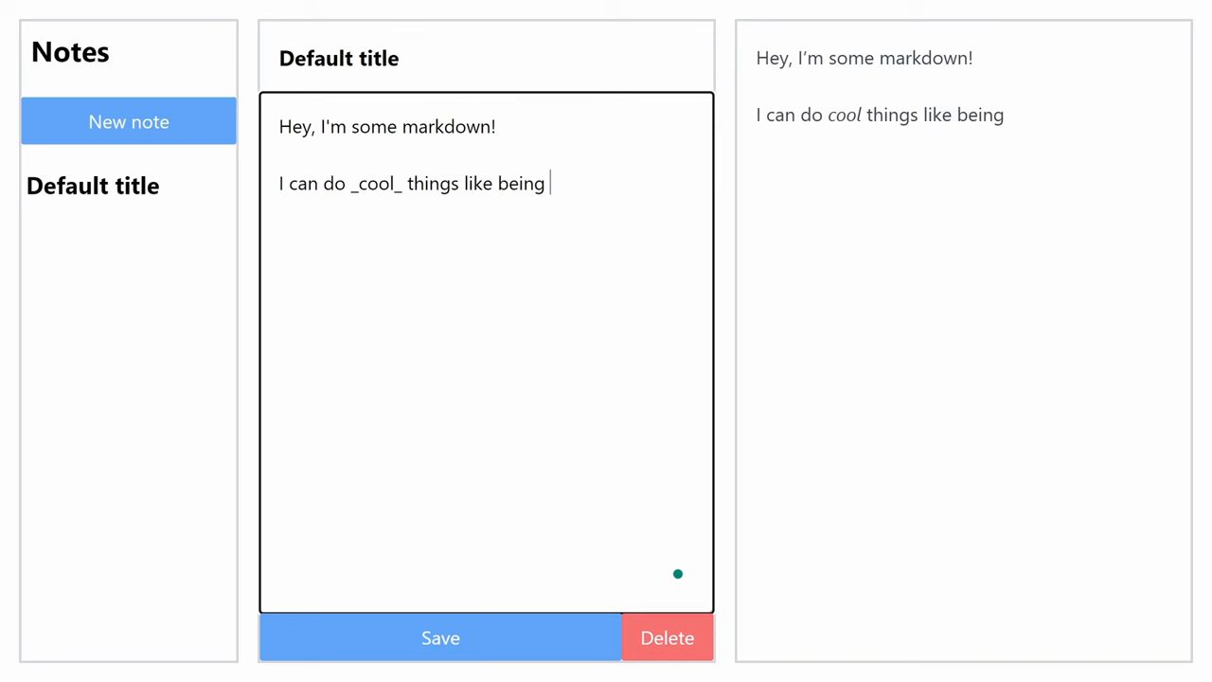
# Type **bold** and '# Headings too!' into the note, rendered live in the preview.
pyautogui.write('**bold**')
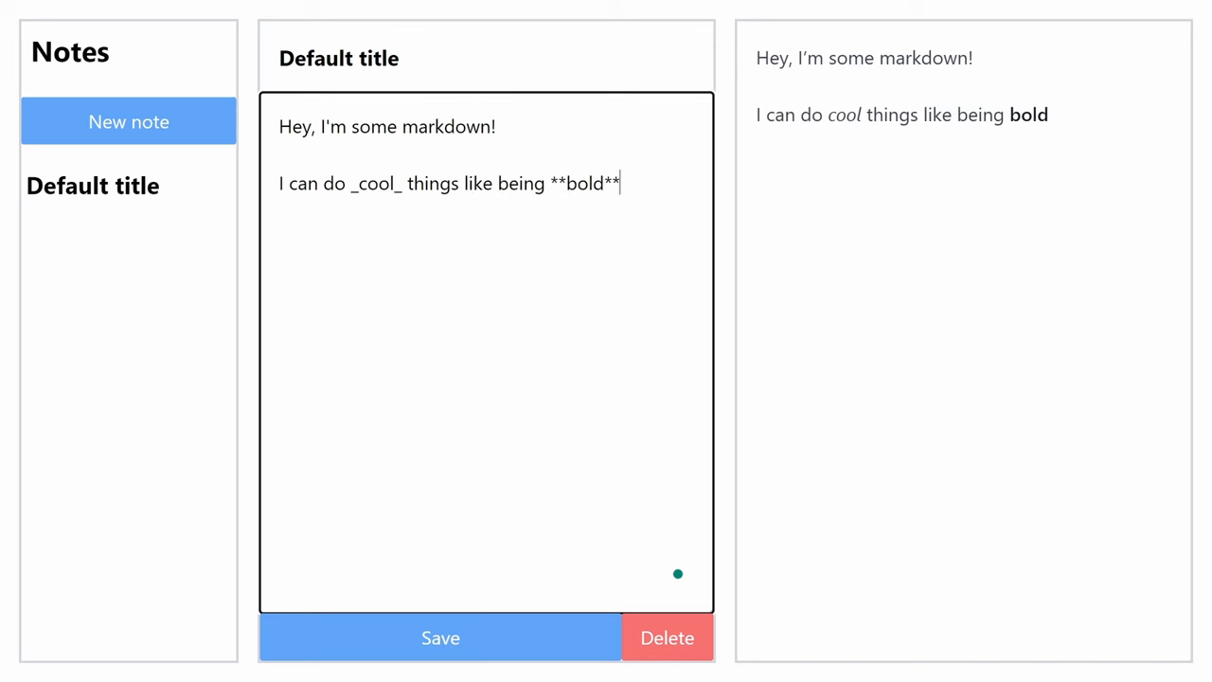
pyautogui.write('# Headin')
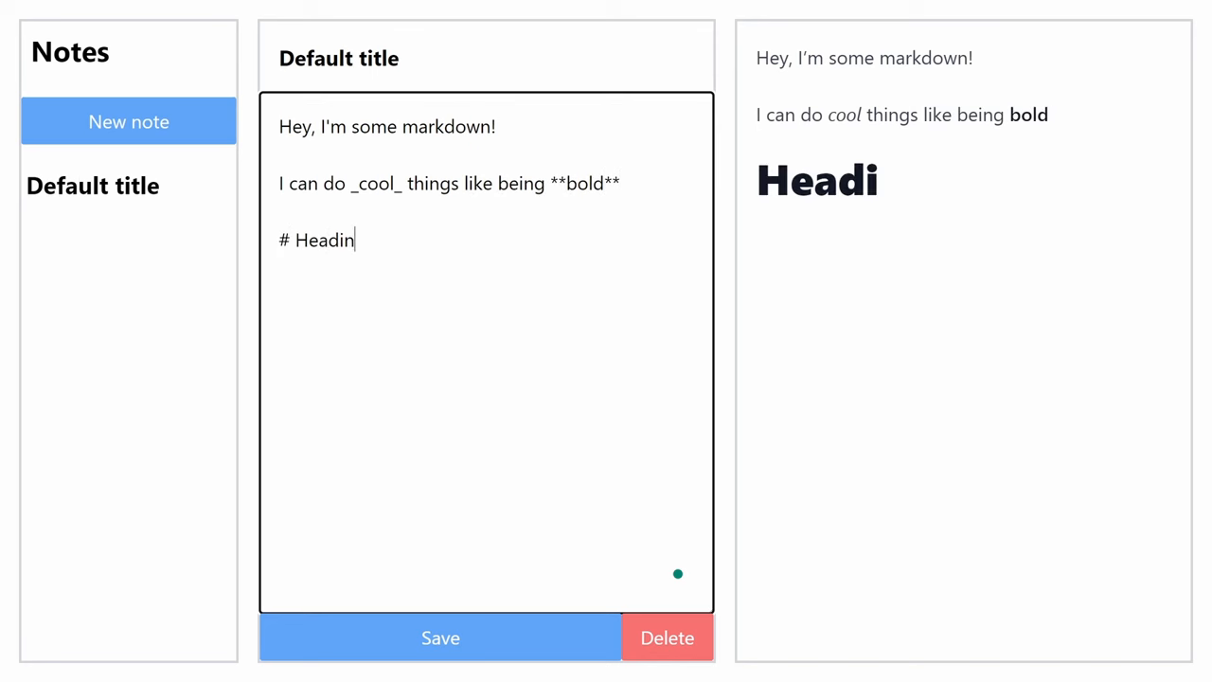
pyautogui.write('gs too!')
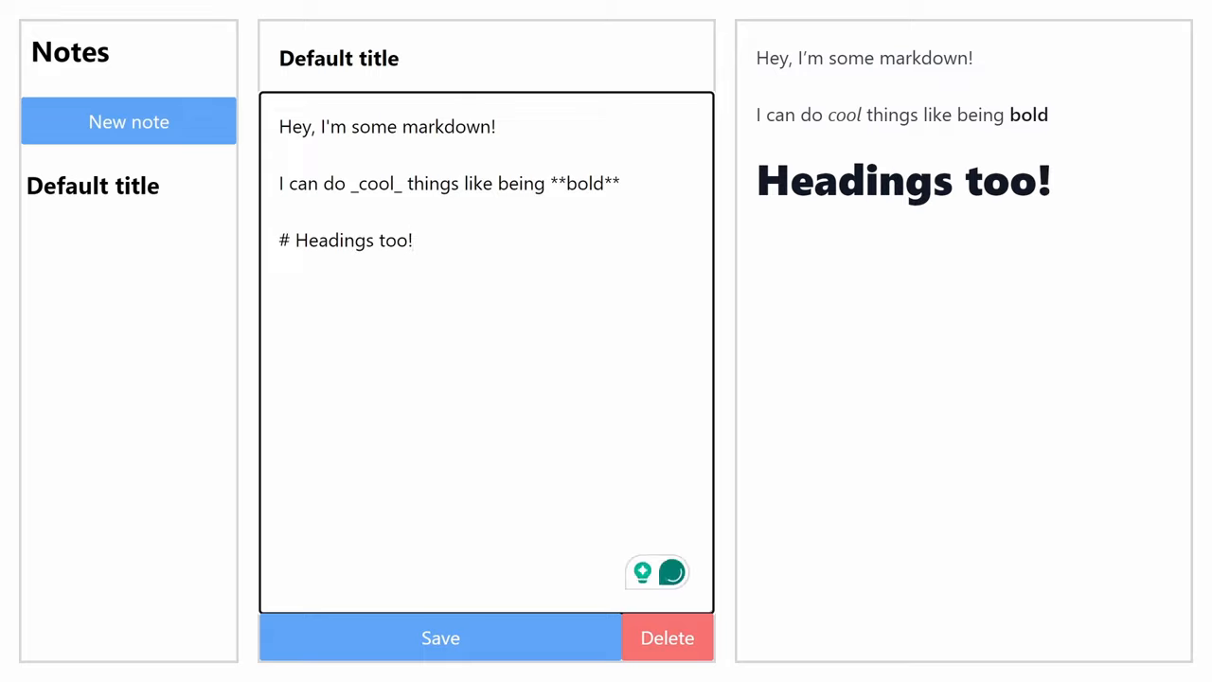